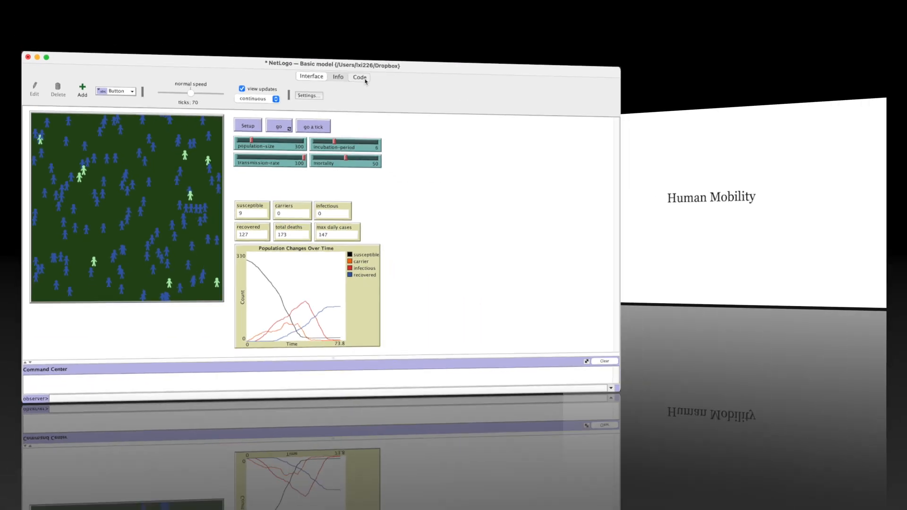
# Step: Open the epidemic model's Code tab to view its procedures
pyautogui.click(359, 77)
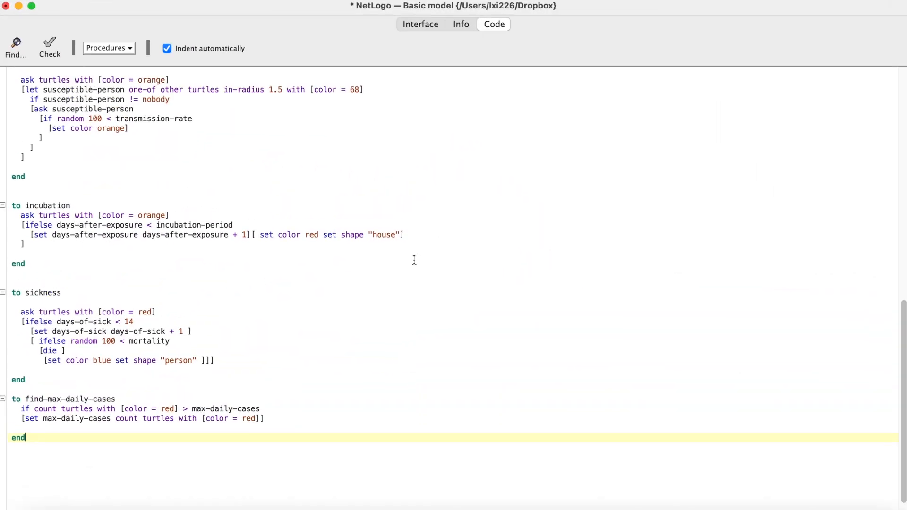
# Step: Make the move procedure go forward by mobility and add a mobility slider at 1.0
pyautogui.scroll(3)
pyautogui.write('[right random 360 forward mobili]')
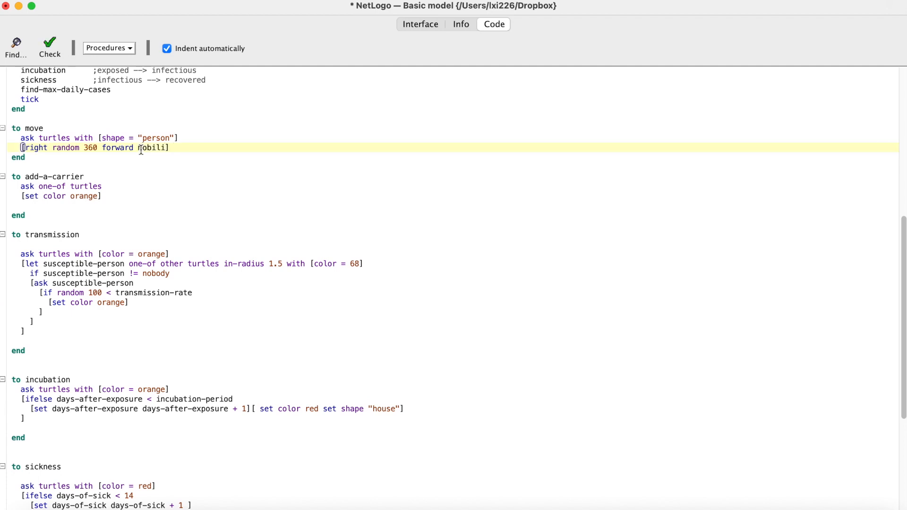
pyautogui.doubleClick(155, 147)
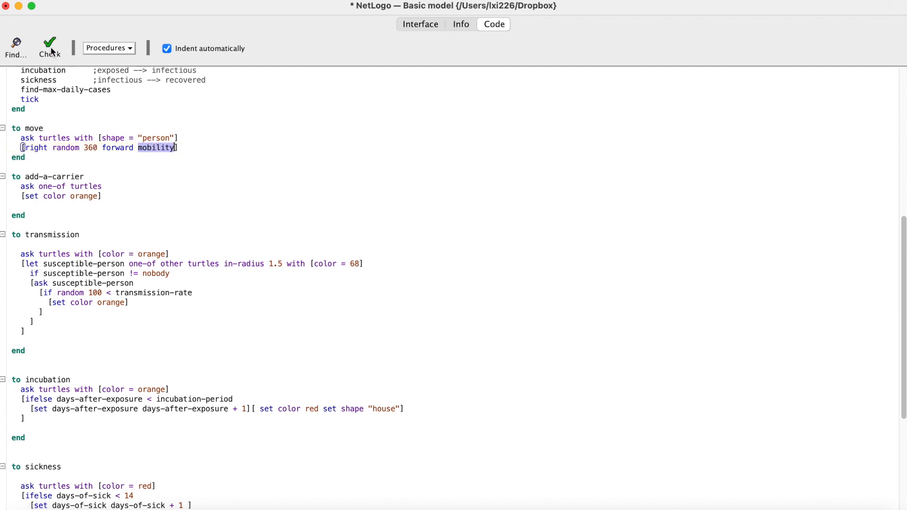
pyautogui.click(420, 24)
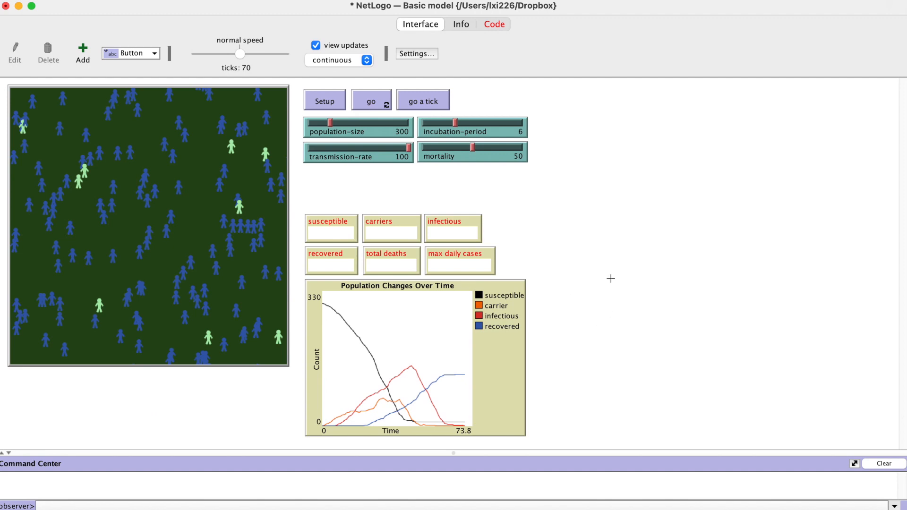
pyautogui.click(494, 24)
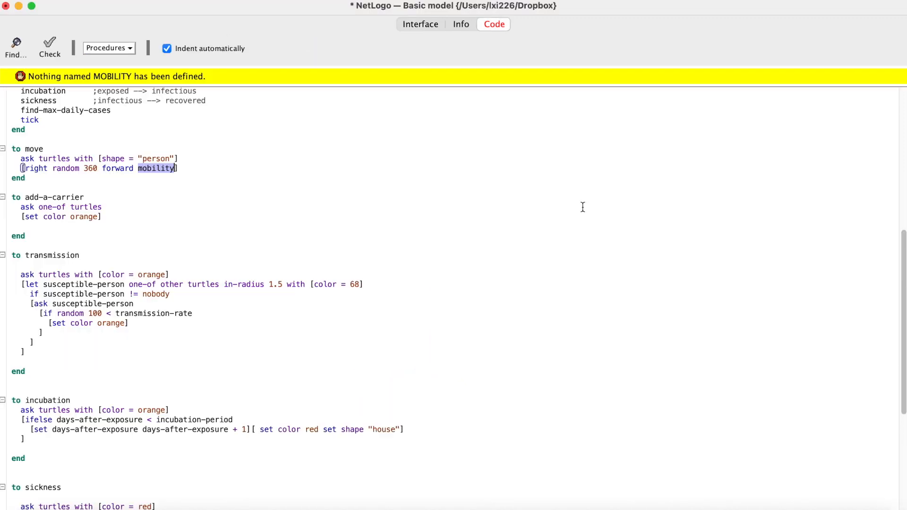
pyautogui.click(420, 24)
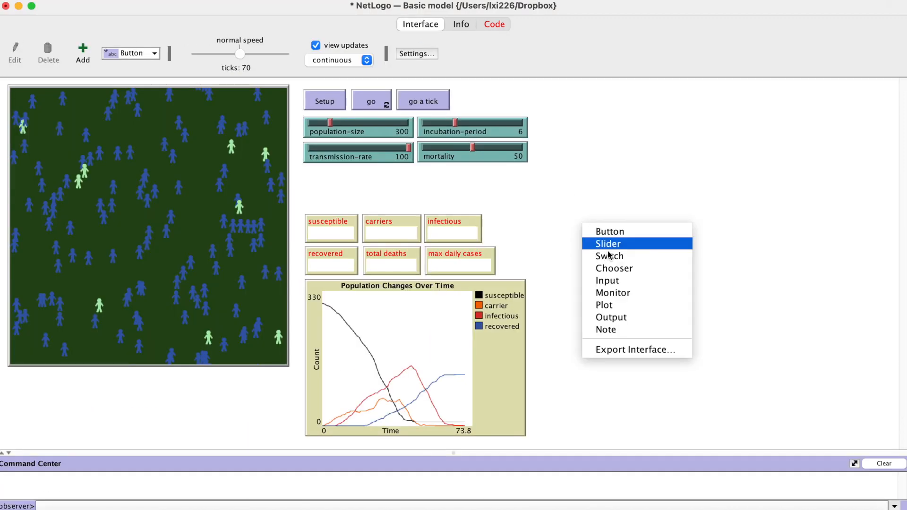
pyautogui.click(608, 243)
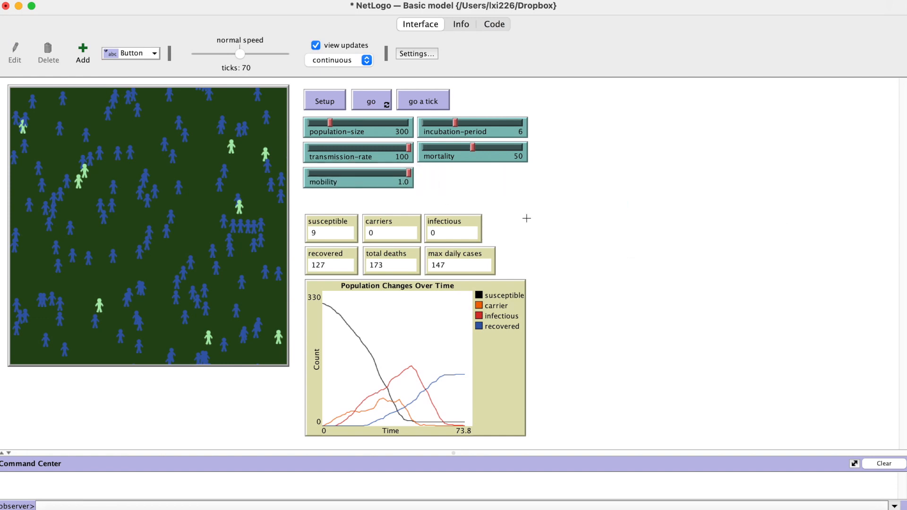
# Step: Run Setup and go for the outbreak with mobility at 1.0
pyautogui.click(324, 102)
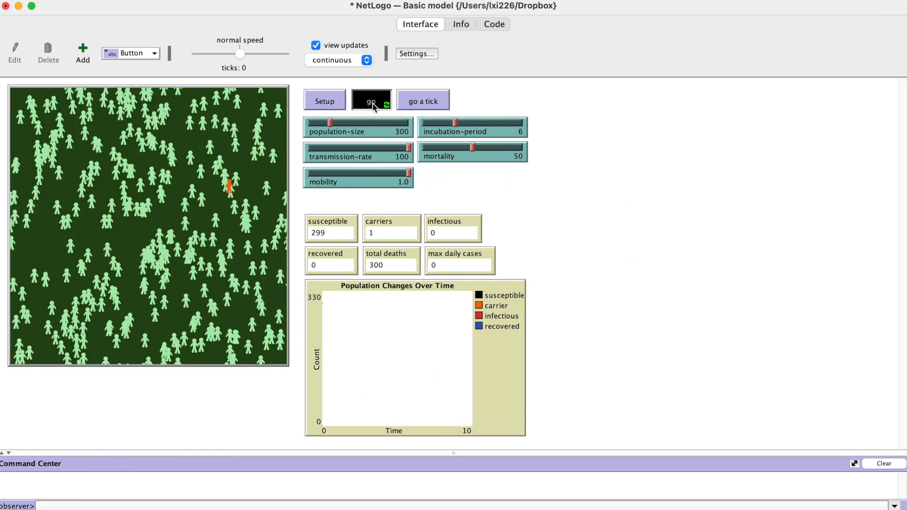
pyautogui.click(371, 99)
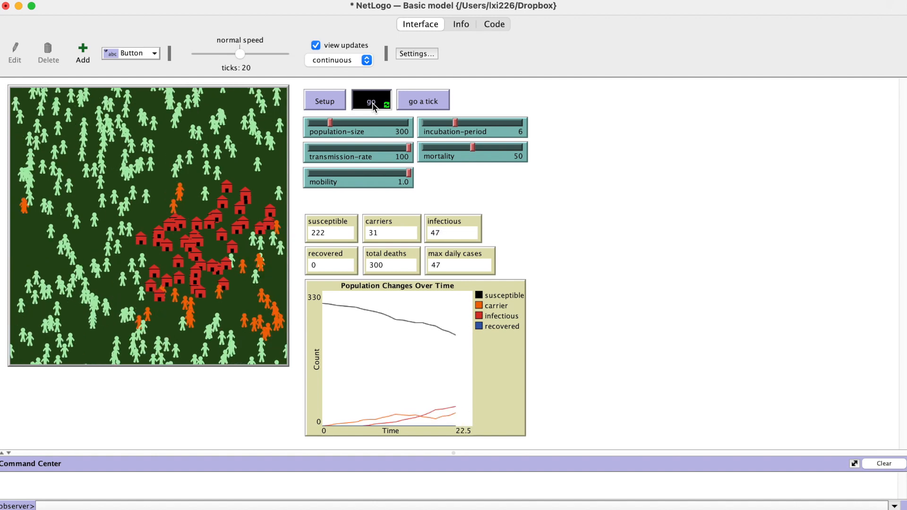
pyautogui.click(371, 100)
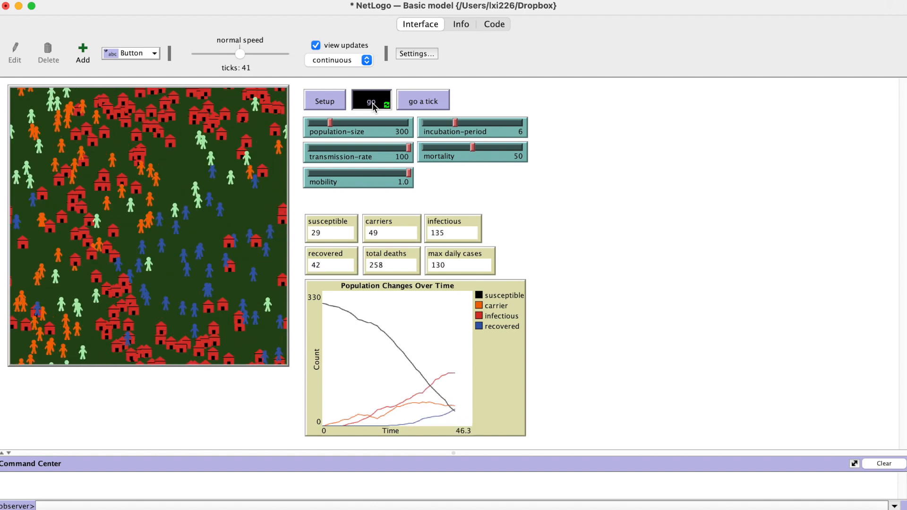
pyautogui.click(371, 100)
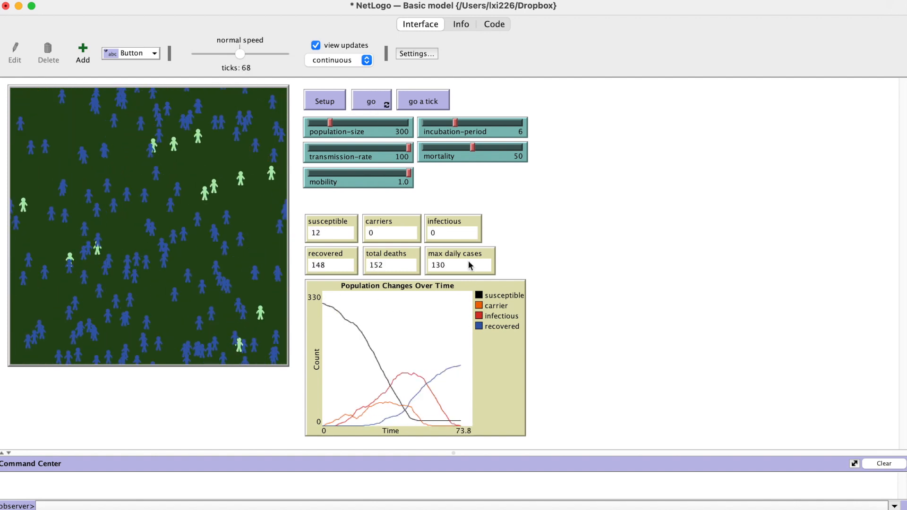
# Step: Lower mobility to 0.3 and run the outbreak again
pyautogui.moveTo(408, 174); pyautogui.dragTo(377, 174)
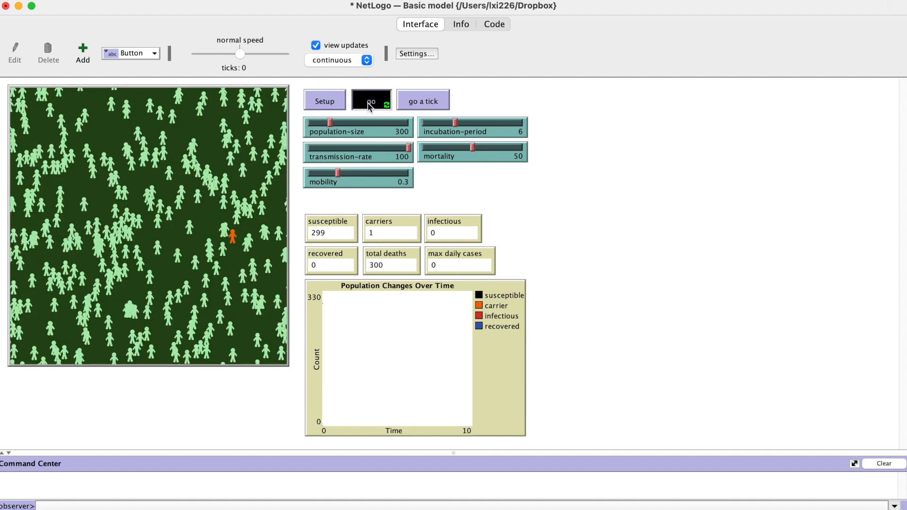
pyautogui.click(371, 100)
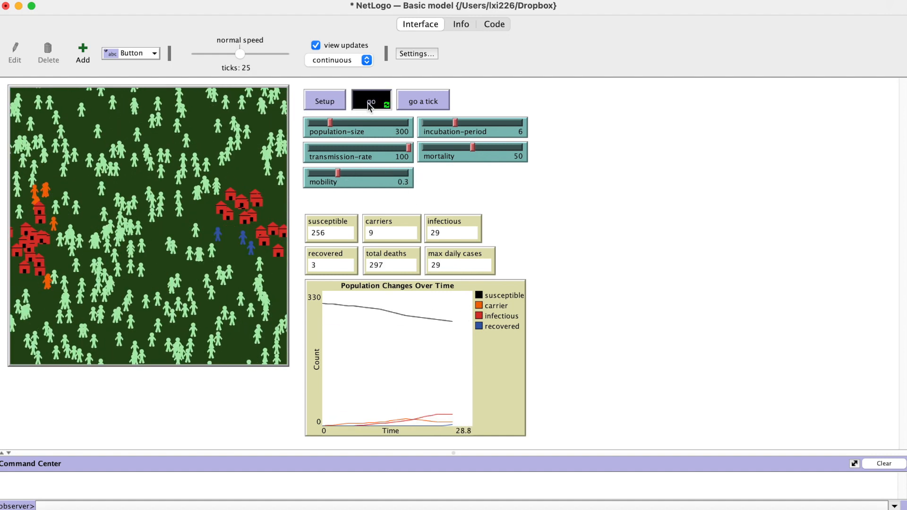
pyautogui.click(371, 100)
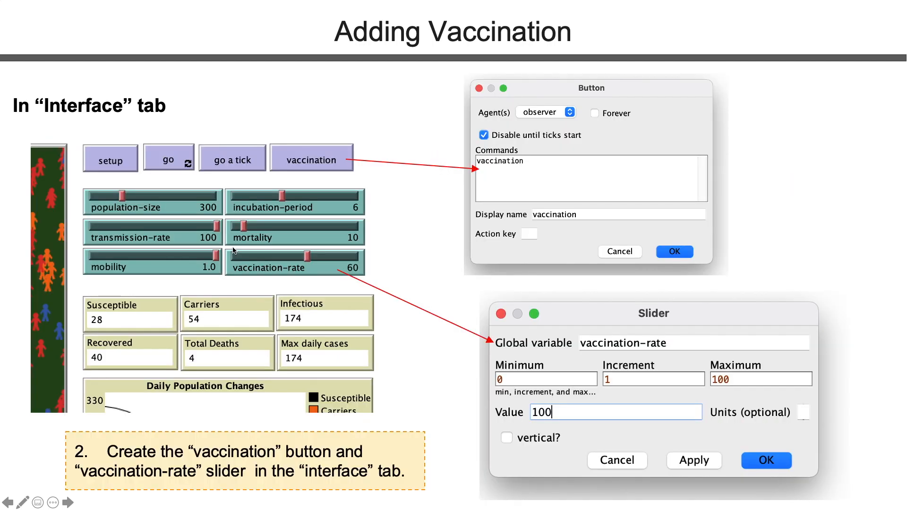
pyautogui.moveTo(142, 168)
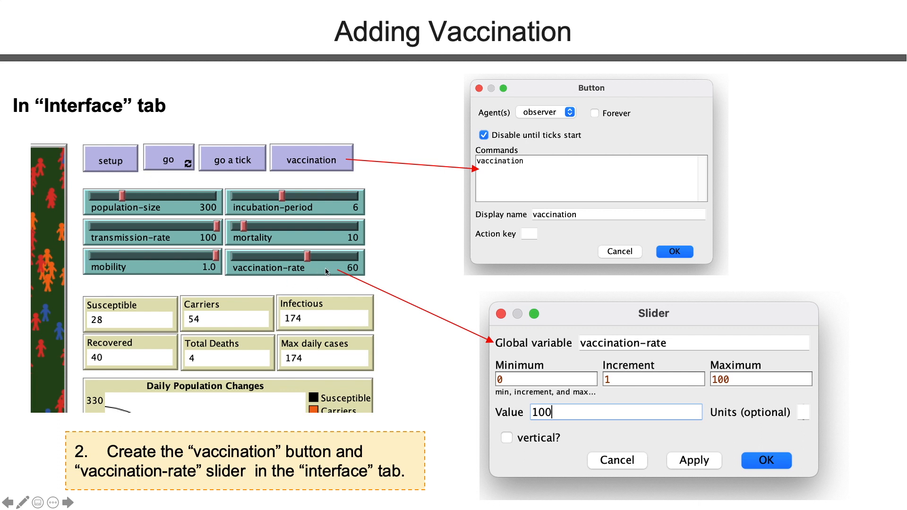
pyautogui.moveTo(686, 425)
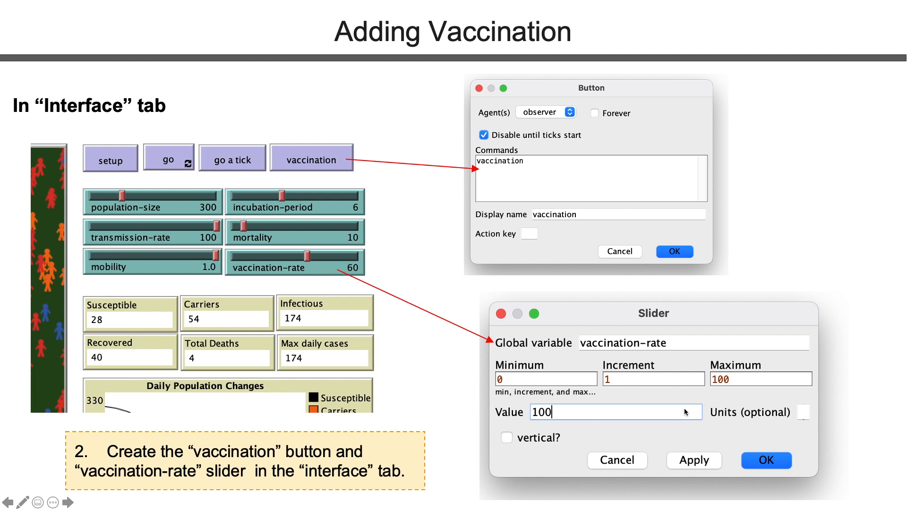
pyautogui.moveTo(321, 167)
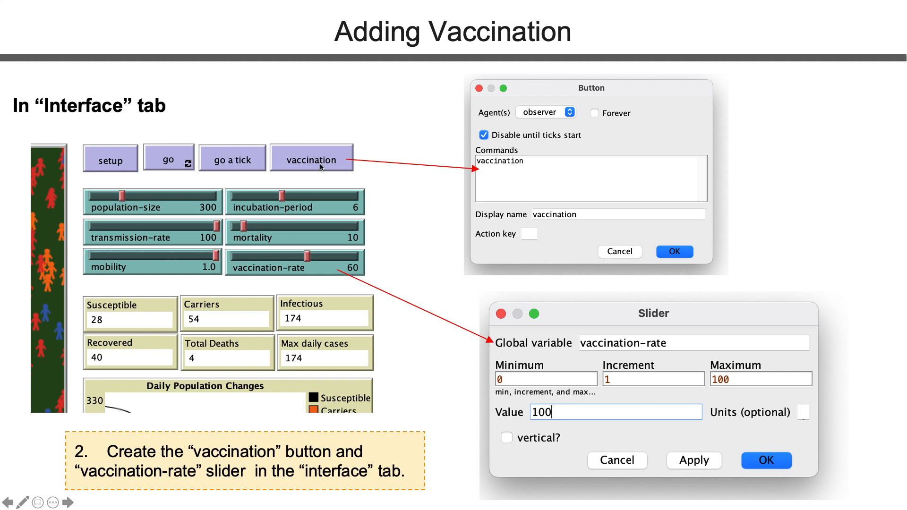
pyautogui.moveTo(326, 166)
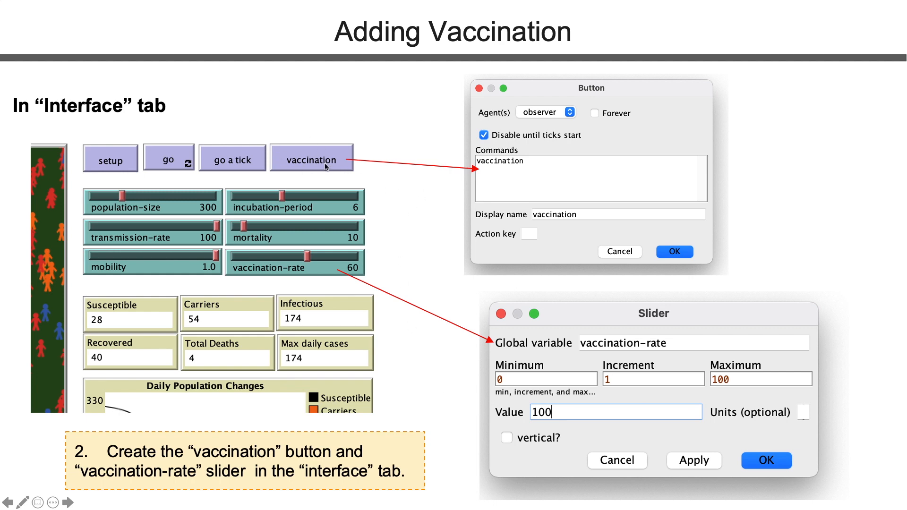
pyautogui.moveTo(183, 124)
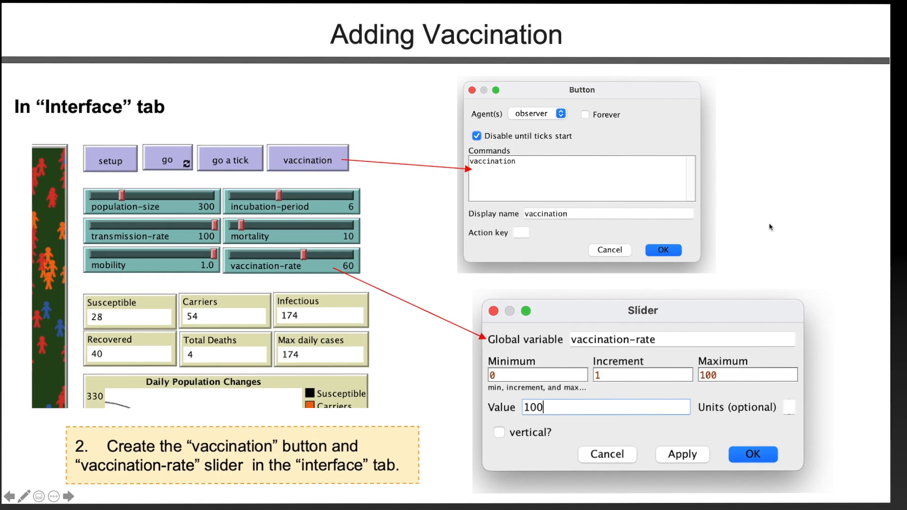
# Step: Start 'to vaccination', computing num-of-susceptible and num-of-vaccinated from vaccination-rate * 0.01
pyautogui.click(494, 24)
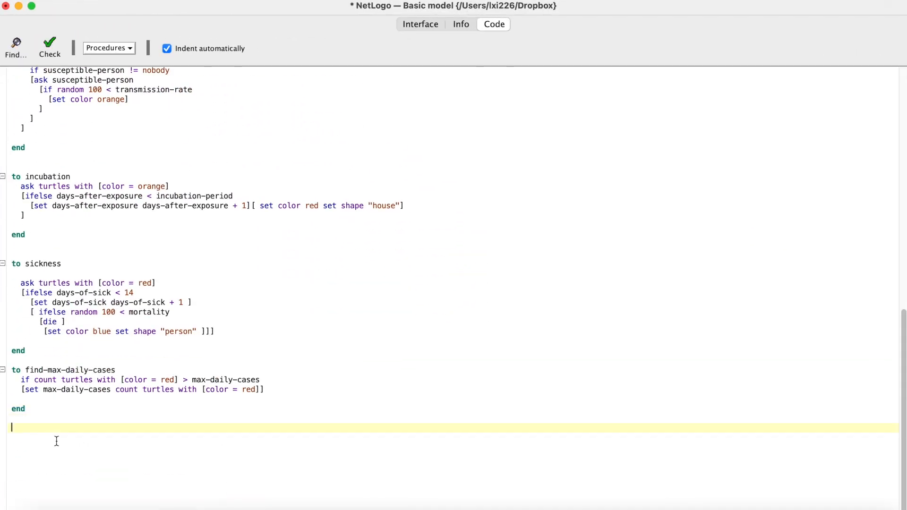
pyautogui.write('to vaccination')
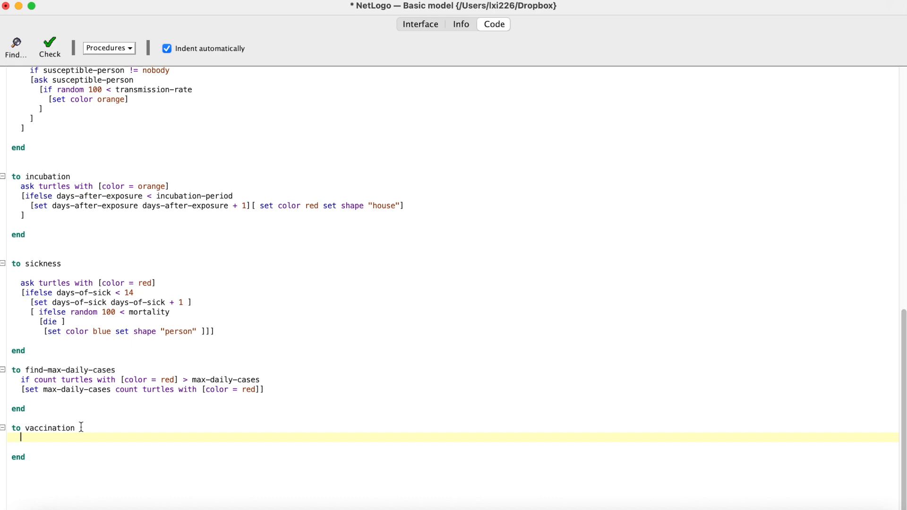
pyautogui.write('let num-of-suscept')
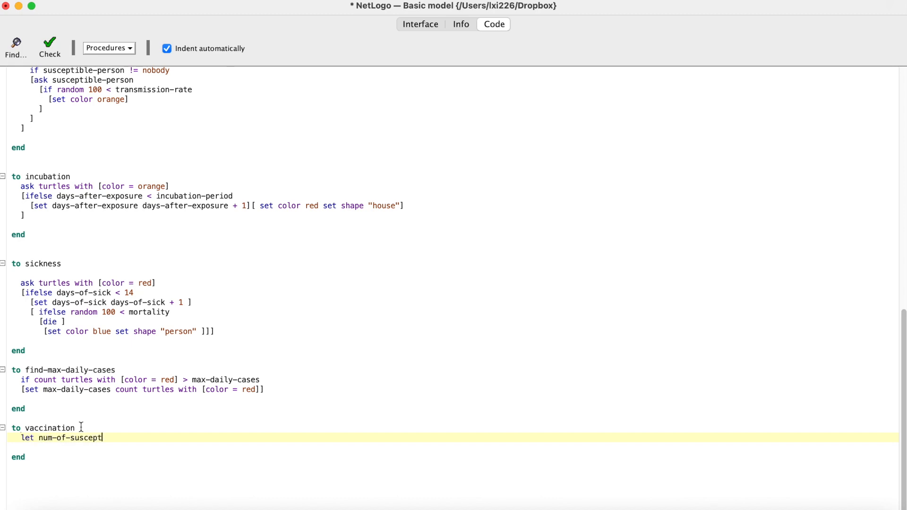
pyautogui.write('ible (count')
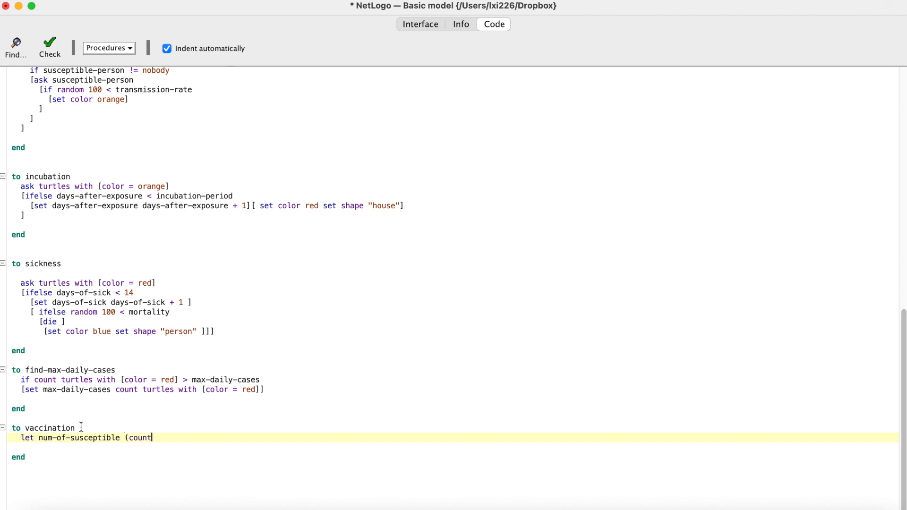
pyautogui.write('turtles with [color = 68')
pyautogui.write('let')
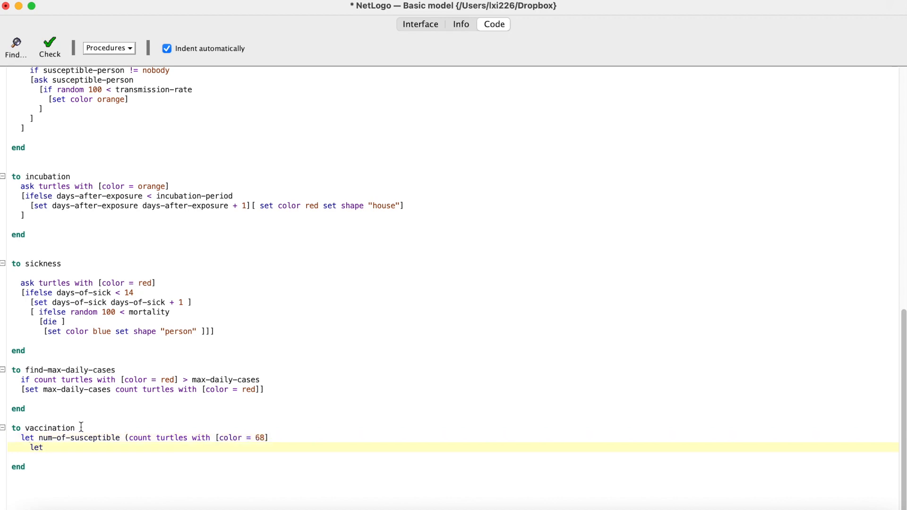
pyautogui.write('num-of-')
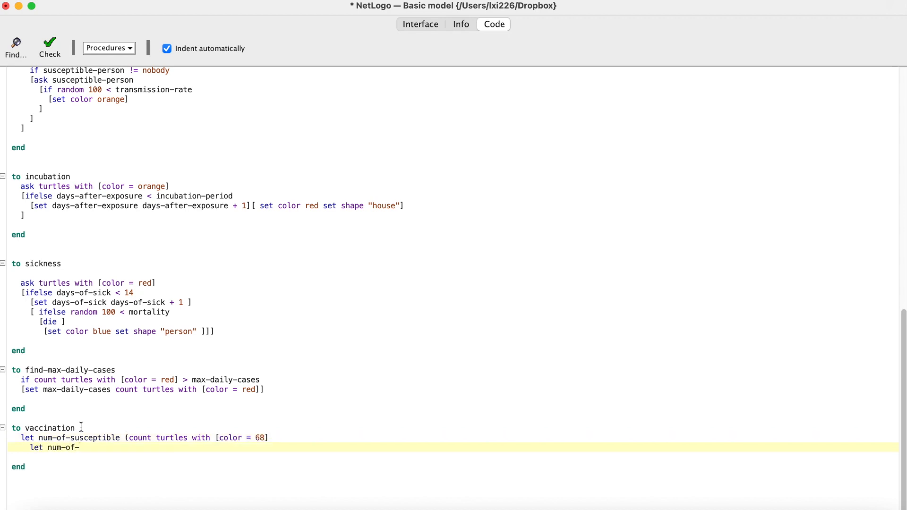
pyautogui.write('vaccinated (')
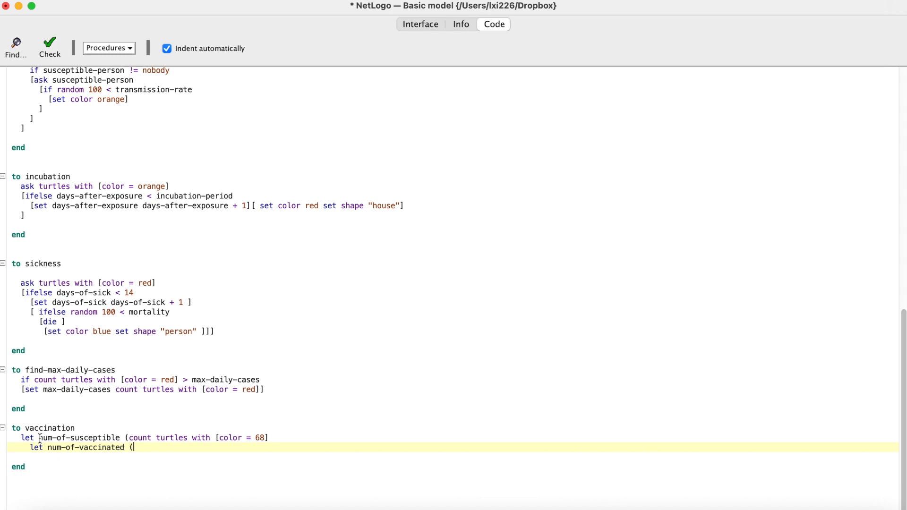
pyautogui.write('num-of-susceptible * vacc')
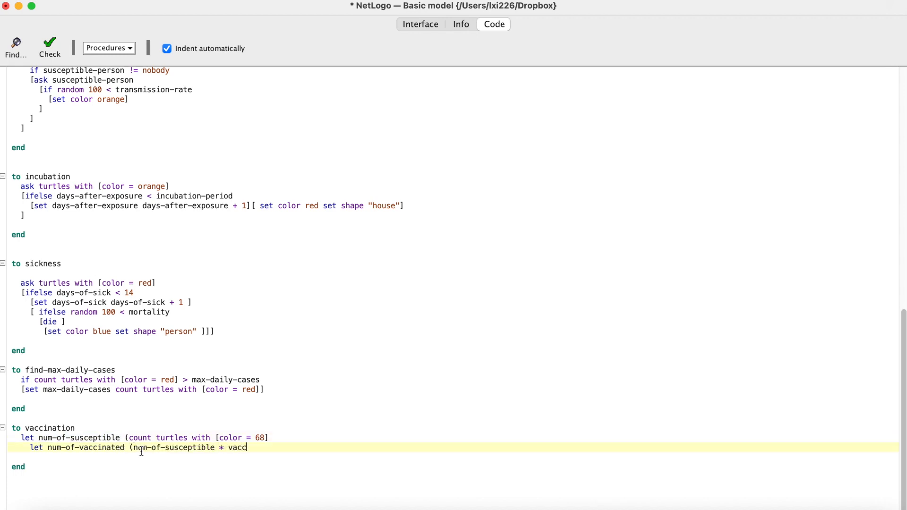
pyautogui.write('ination-rate * 0.')
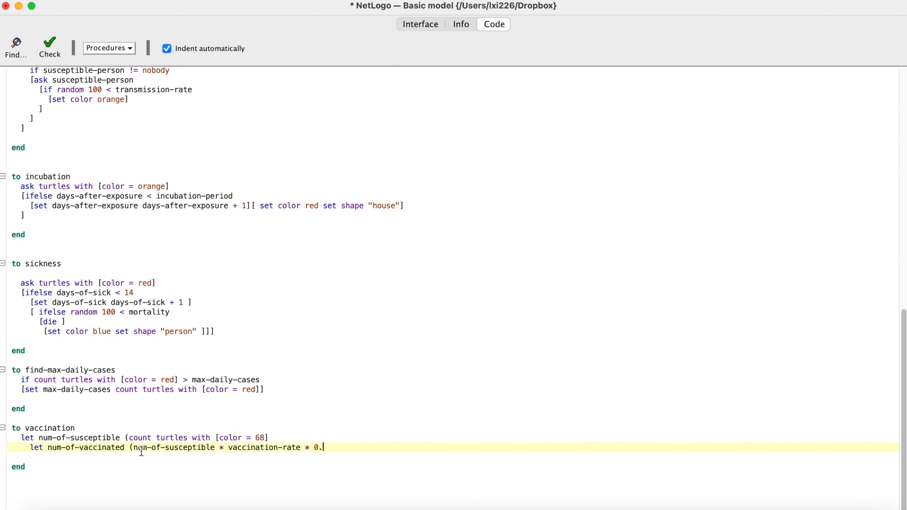
pyautogui.write('01]')
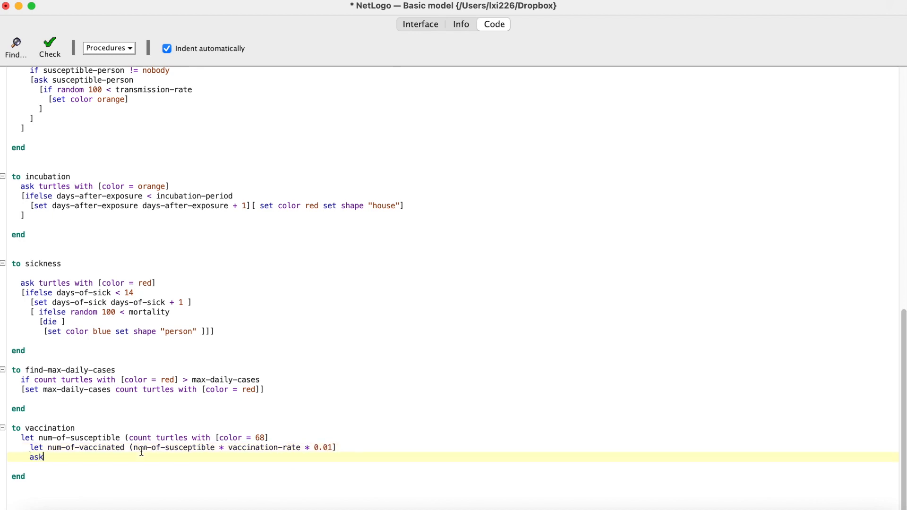
# Step: Turn n-of num-of-vaccinated color-68 turtles blue, then return to the Interface
pyautogui.write('n-of')
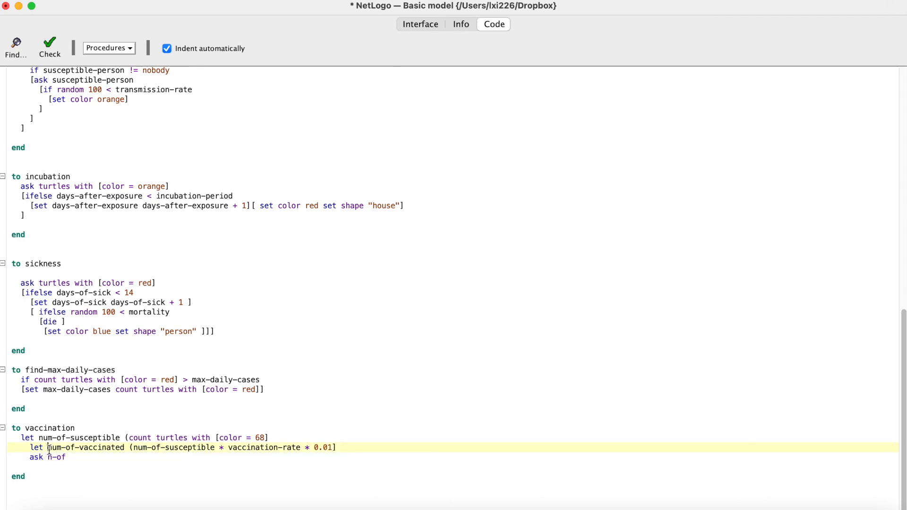
pyautogui.write('num-of-vaccinated')
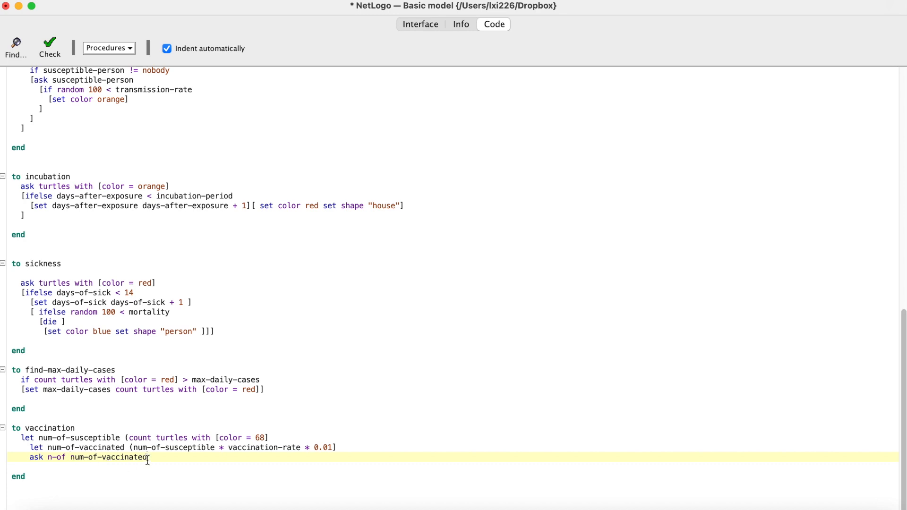
pyautogui.write('turtles with [d')
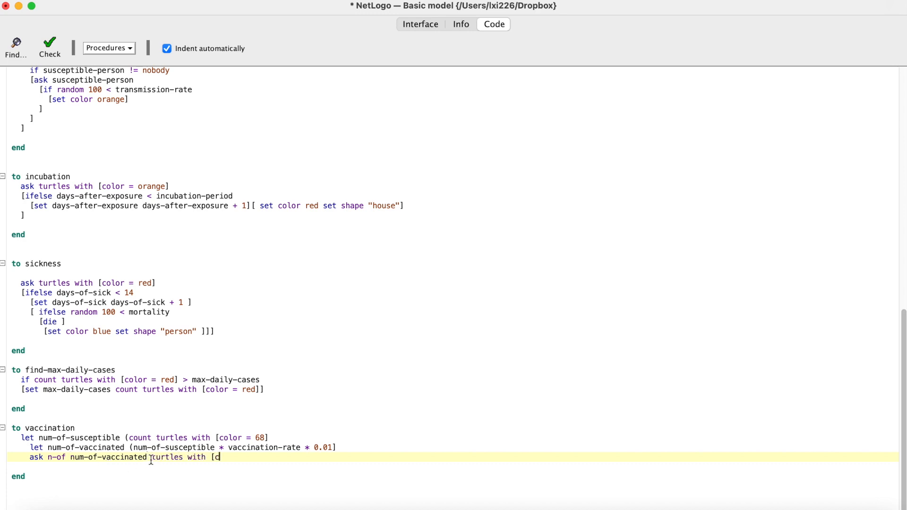
pyautogui.write('color = 68]')
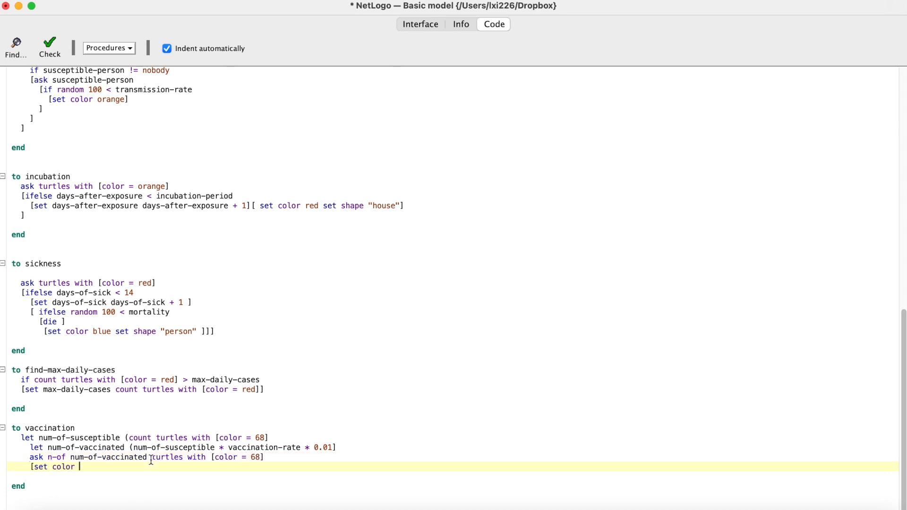
pyautogui.write('blue]')
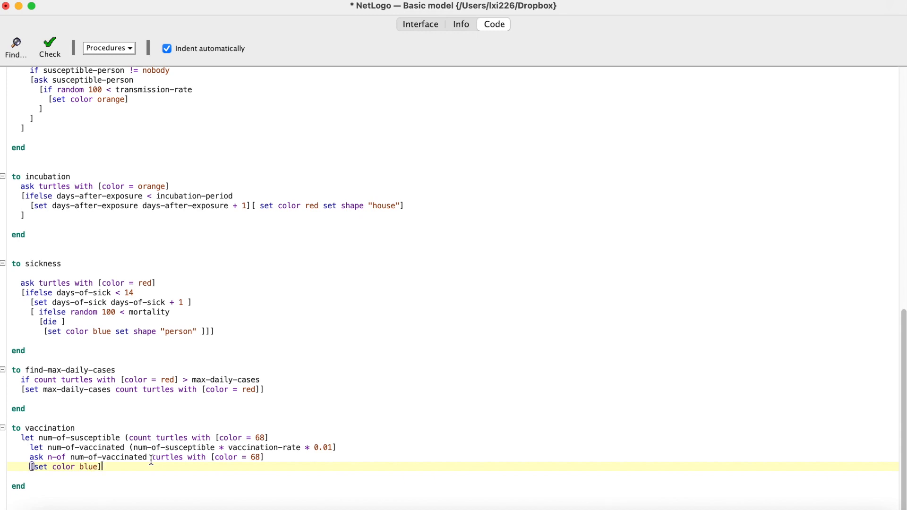
pyautogui.click(49, 43)
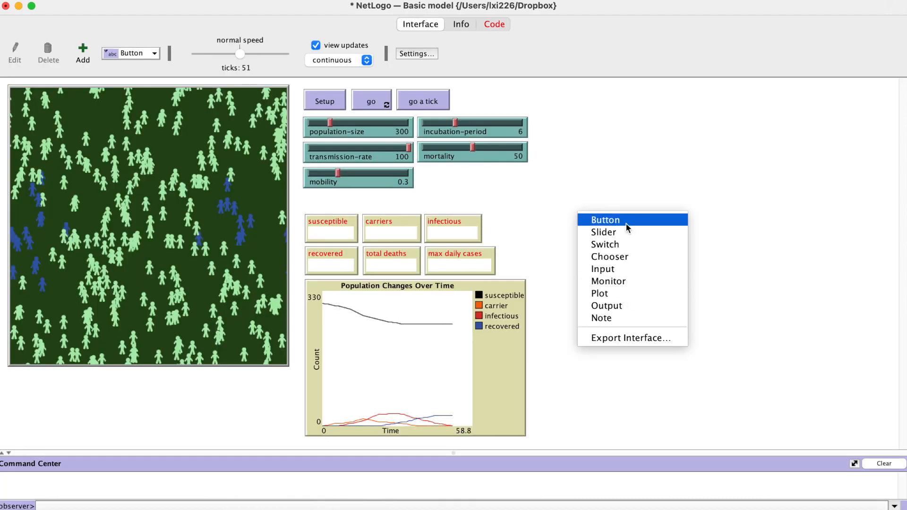
# Step: Add a vaccination-rate slider at 50 and fix the procedure's missing closing parentheses
pyautogui.click(604, 232)
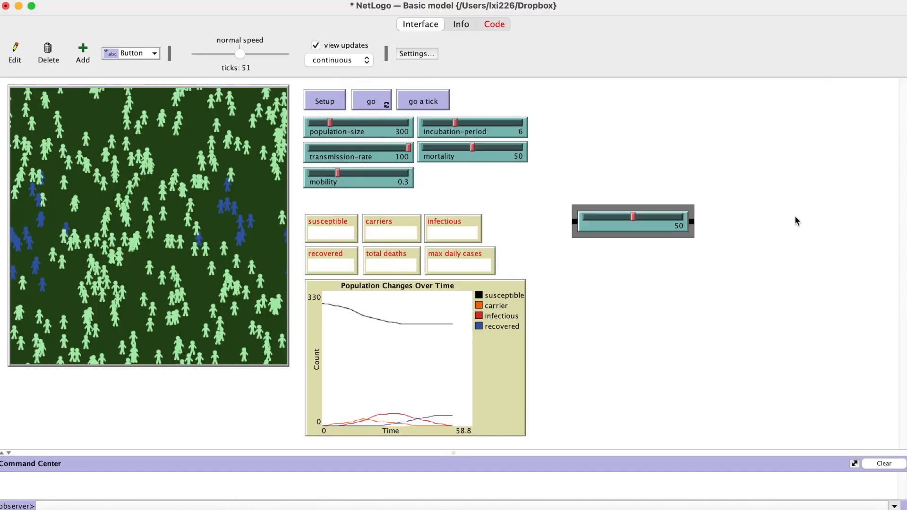
pyautogui.click(494, 24)
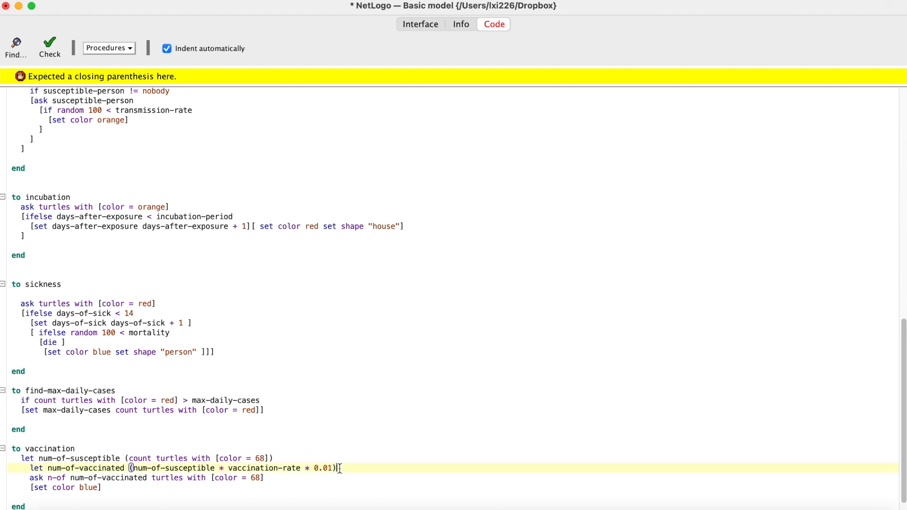
pyautogui.click(420, 24)
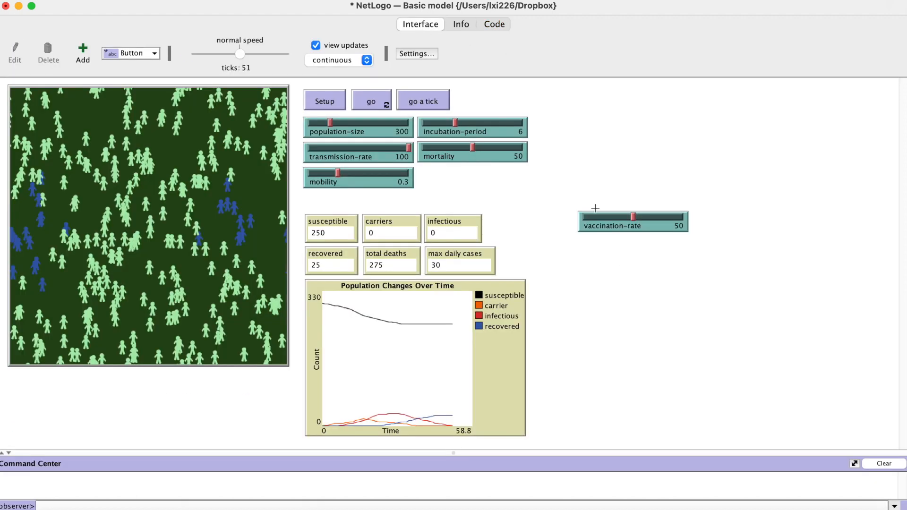
pyautogui.click(325, 101)
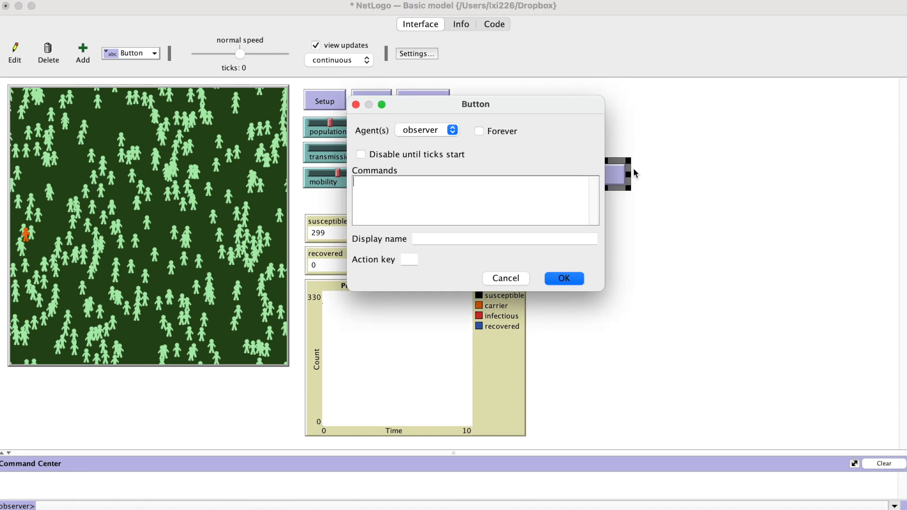
# Step: Create a vaccination button running the vaccination command, then set up the population again
pyautogui.write('vaccination')
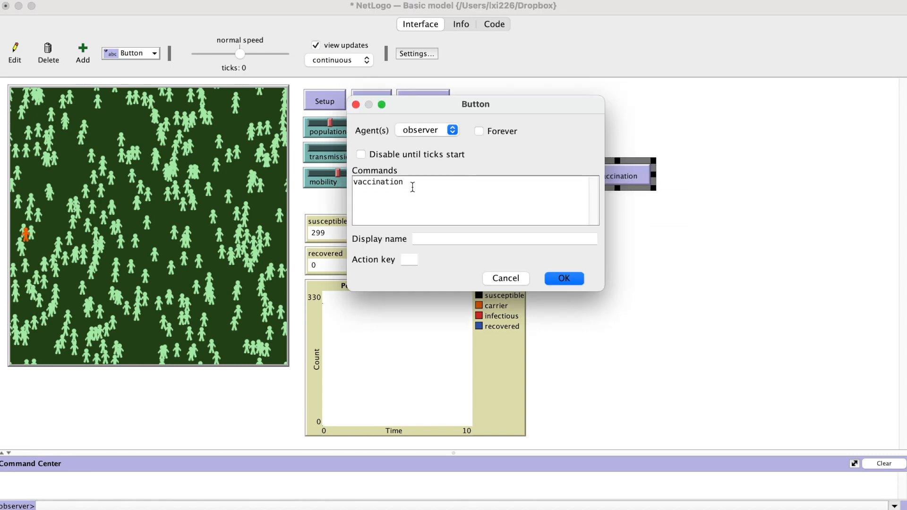
pyautogui.click(564, 278)
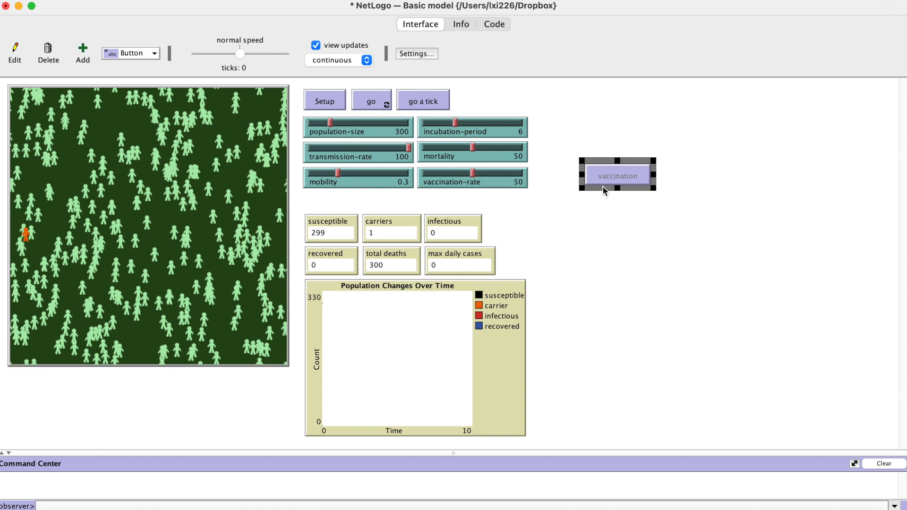
pyautogui.click(324, 100)
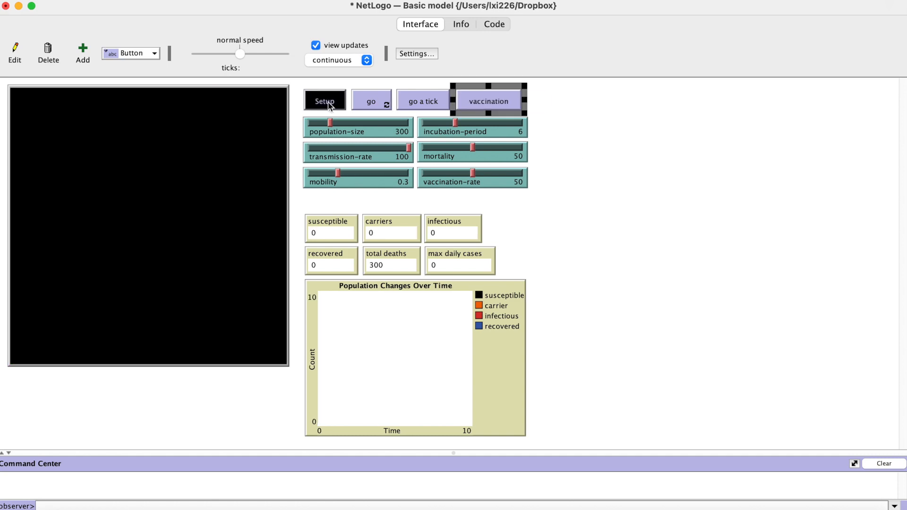
pyautogui.click(325, 101)
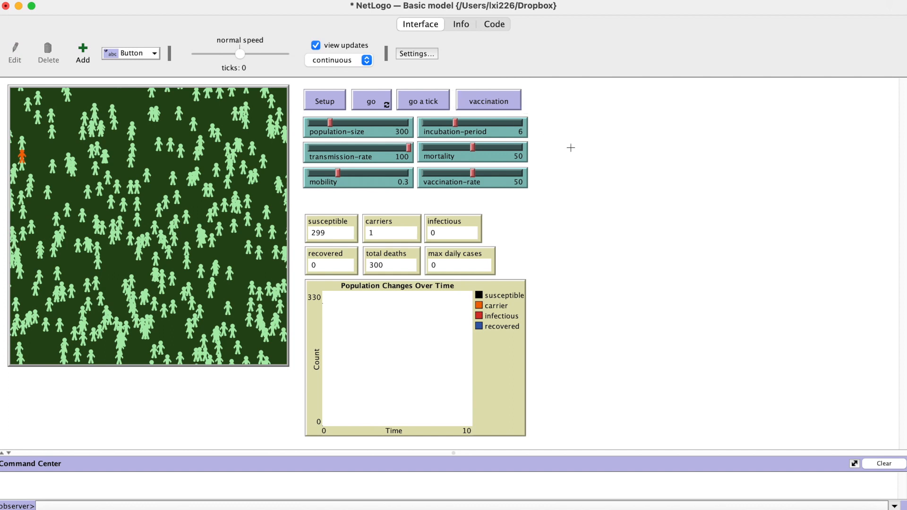
# Step: Vaccinate half the susceptible population blue at rate 50, then raise vaccination-rate to 100
pyautogui.click(488, 99)
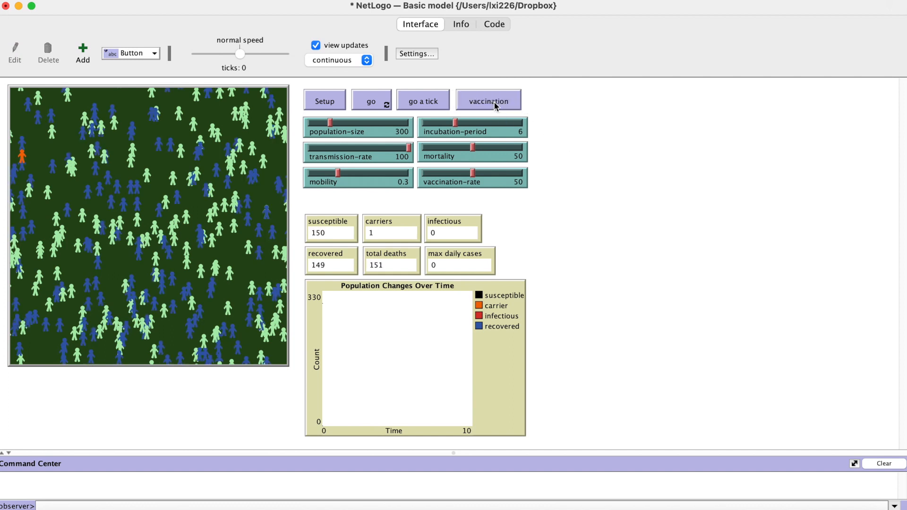
pyautogui.click(488, 101)
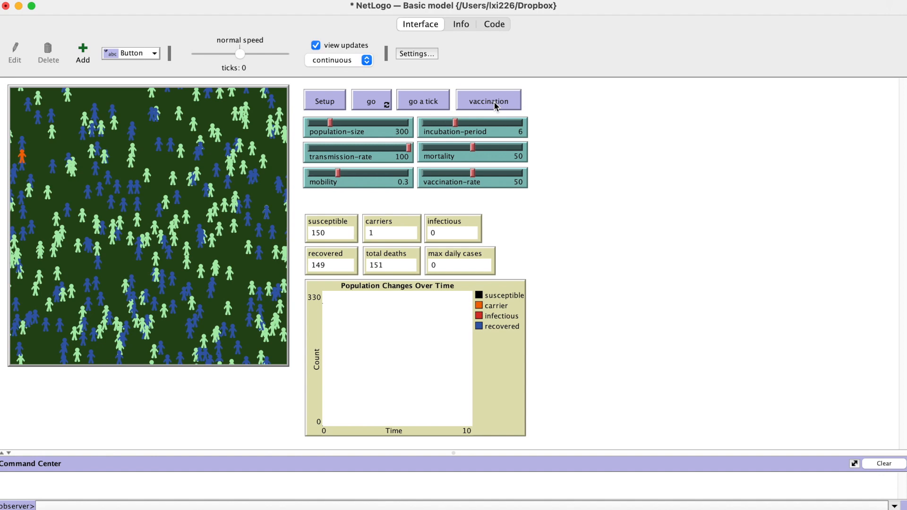
pyautogui.moveTo(471, 173); pyautogui.dragTo(475, 173)
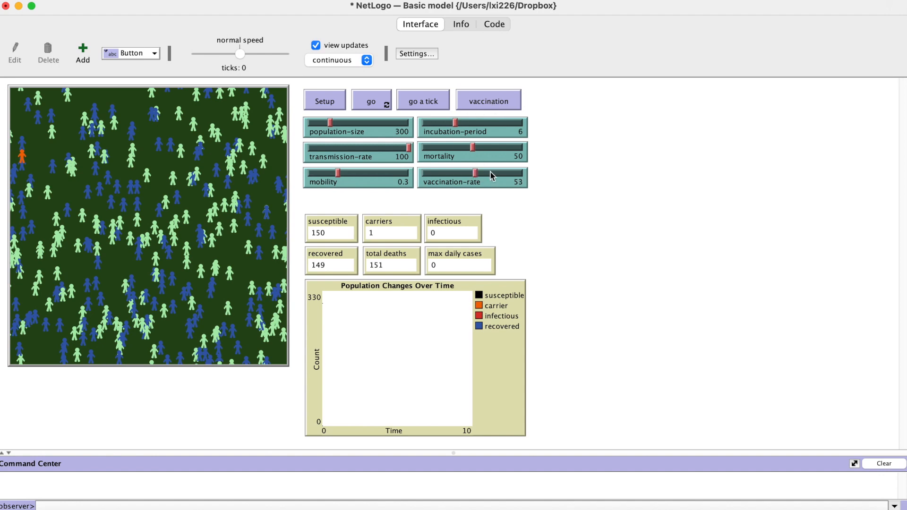
pyautogui.moveTo(474, 173); pyautogui.dragTo(520, 173)
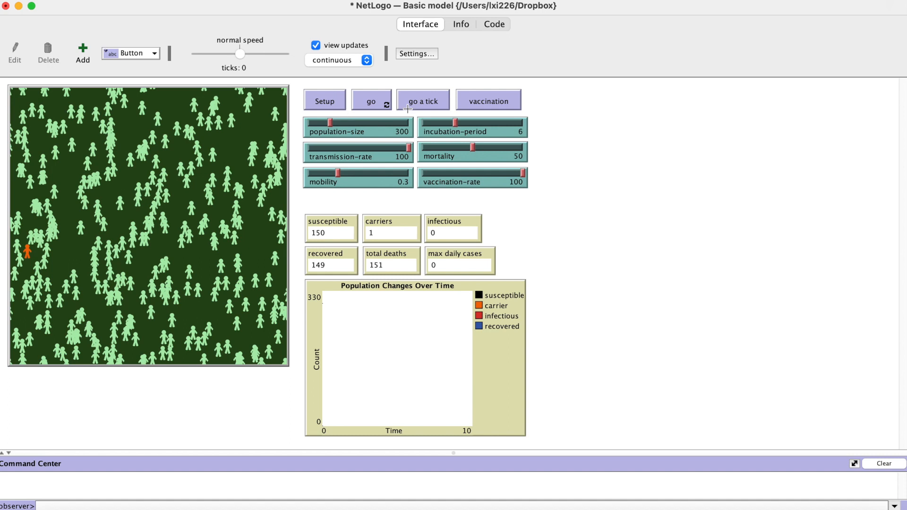
# Step: Vaccinate the entire population at rate 100, then lower vaccination-rate to 54
pyautogui.click(489, 100)
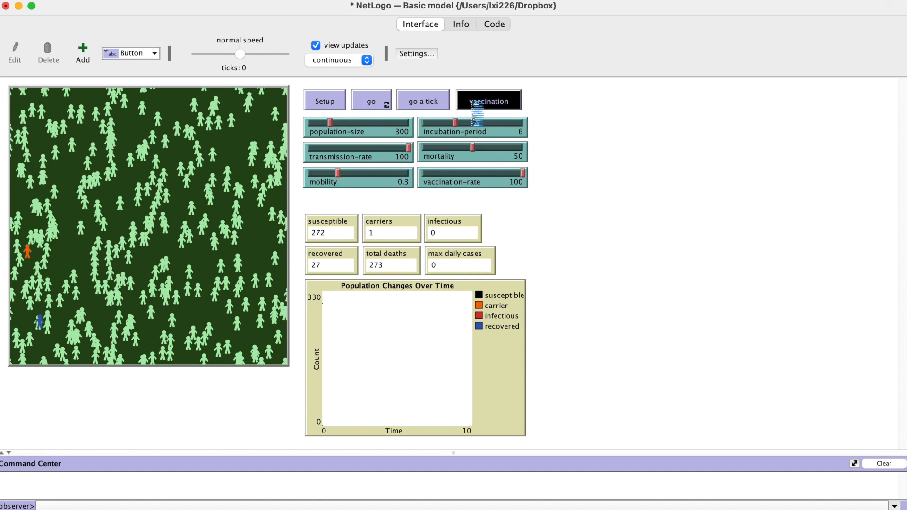
pyautogui.click(489, 100)
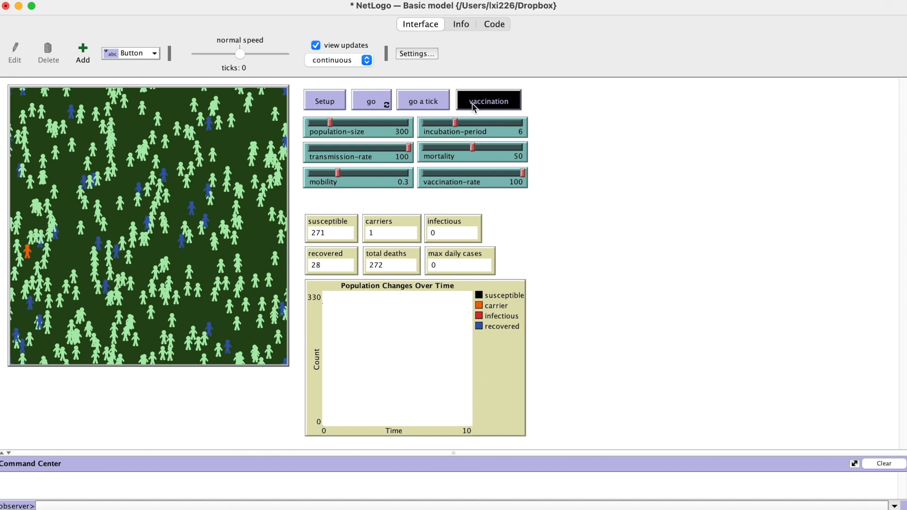
pyautogui.click(489, 100)
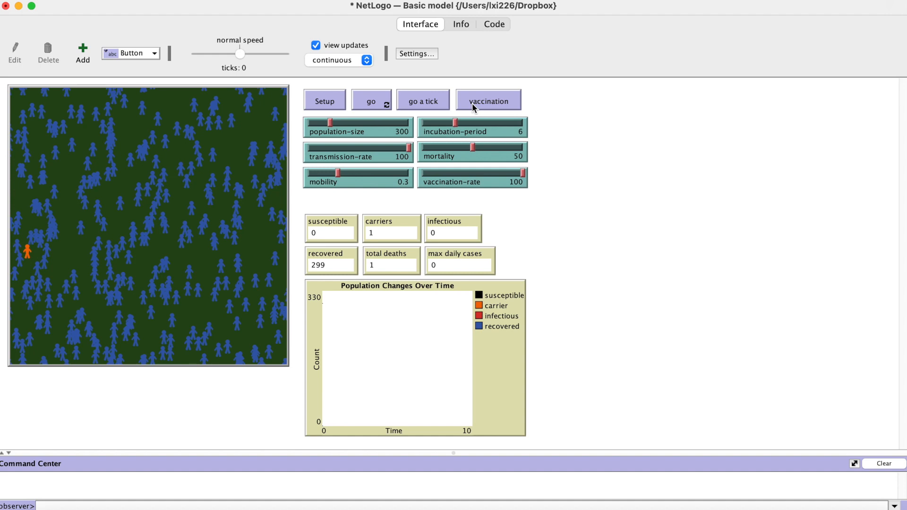
pyautogui.moveTo(514, 182)
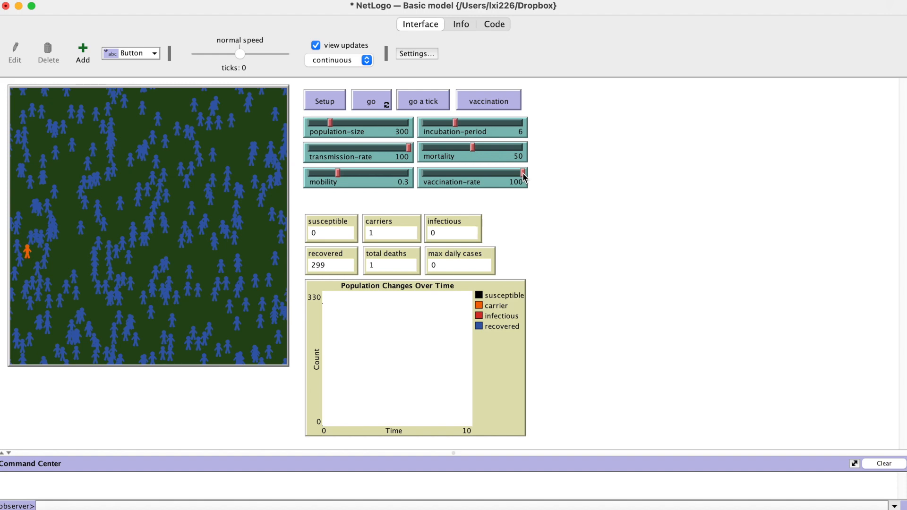
pyautogui.moveTo(522, 174); pyautogui.dragTo(476, 173)
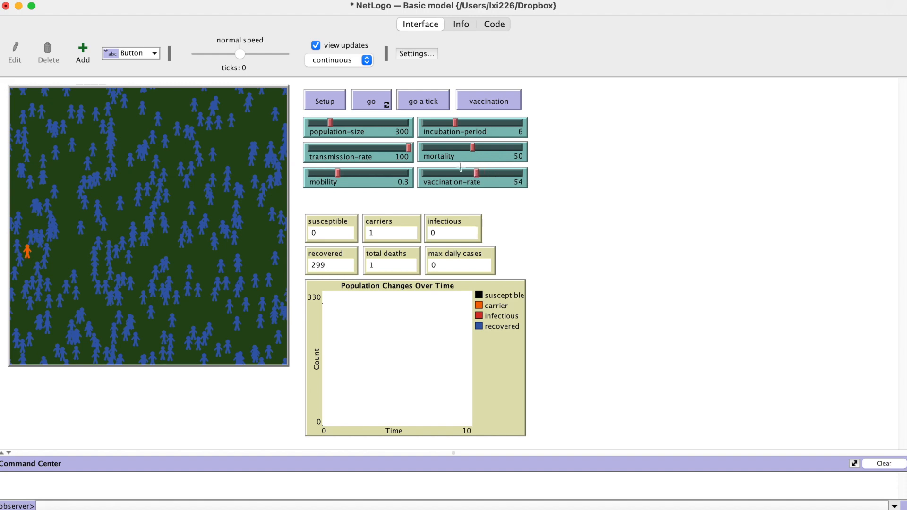